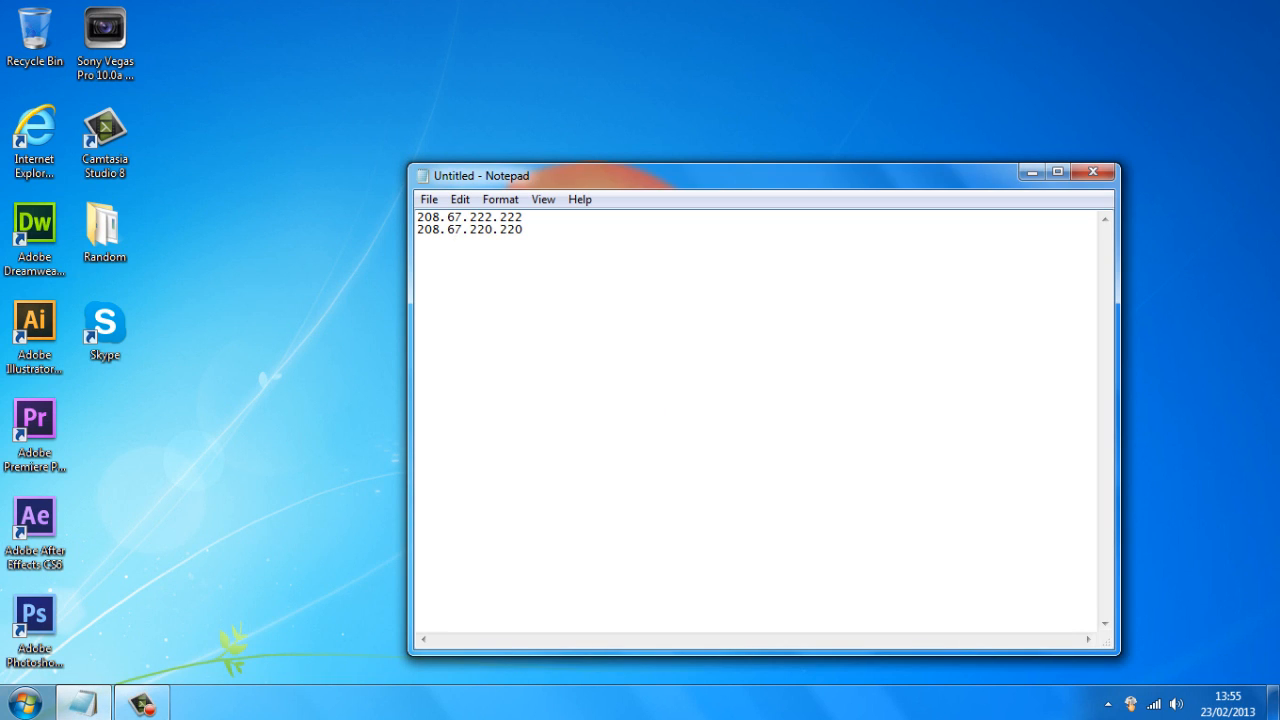
Select the second DNS address 208.67.220.220 in Notepad and minimize the notes.
triple_click(468, 228)
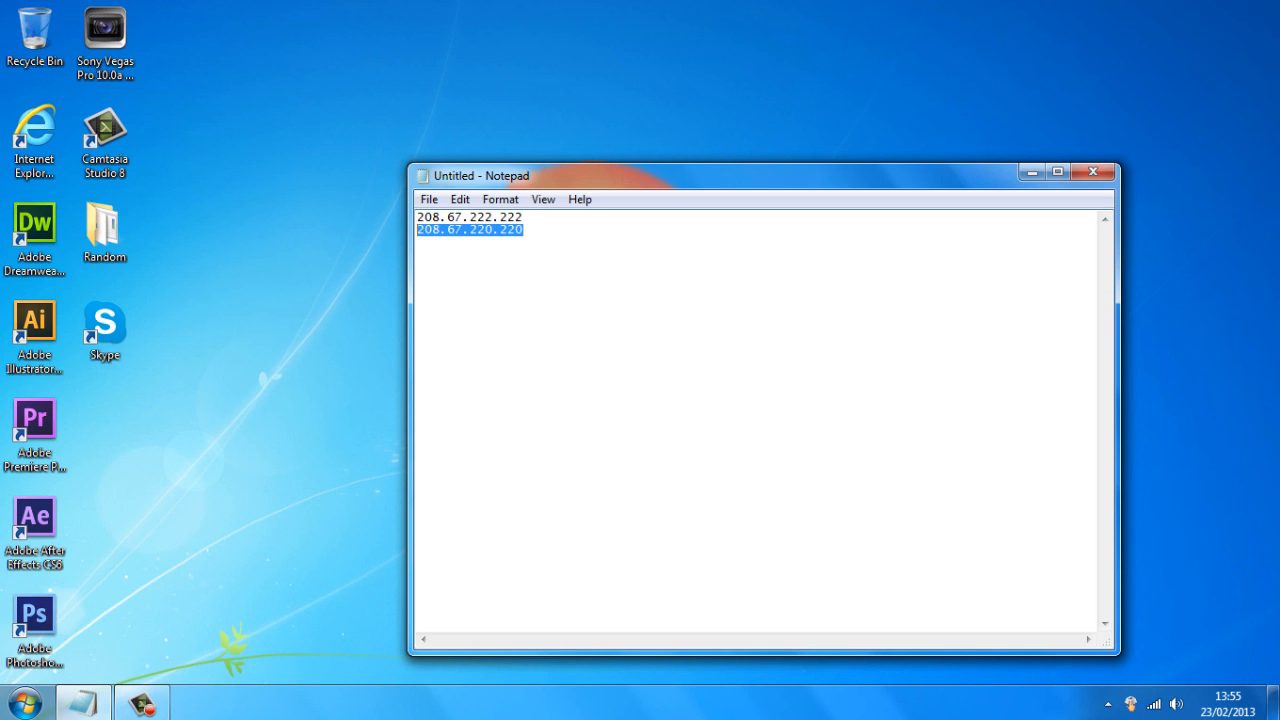
left_click(1092, 172)
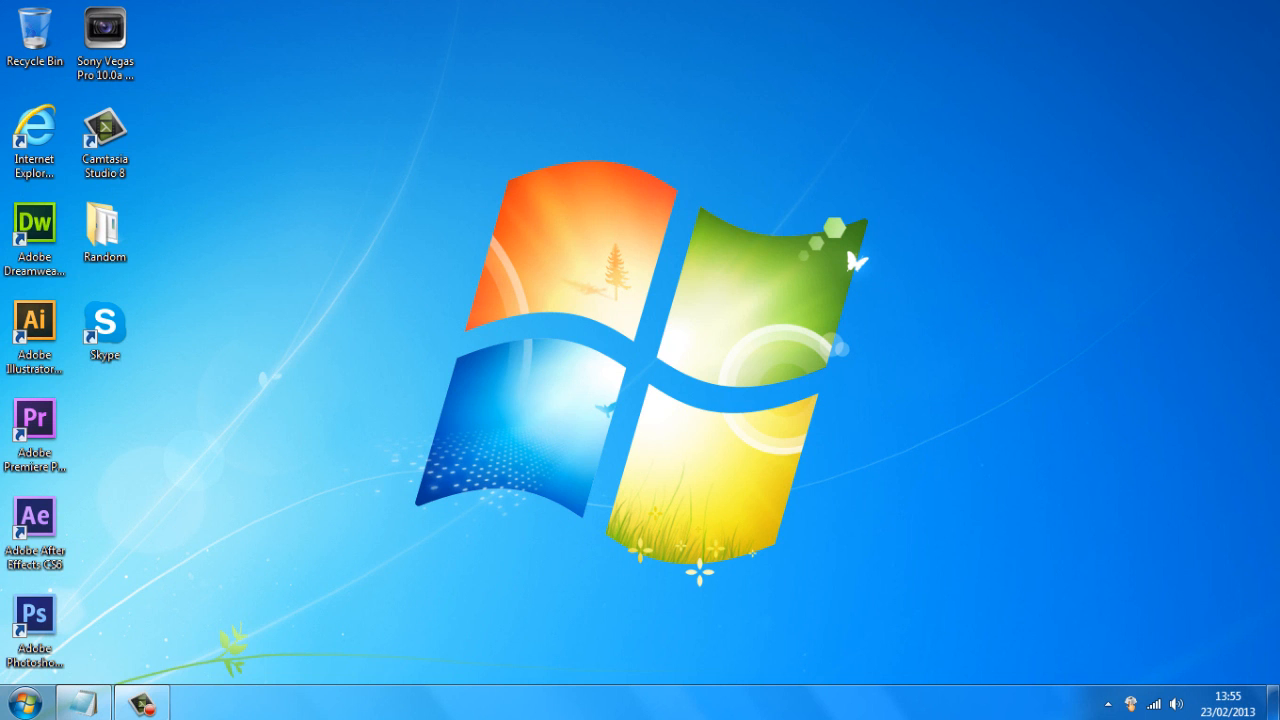
Reach Network and Sharing Center from the Start menu via Control Panel's network status link.
left_click(20, 700)
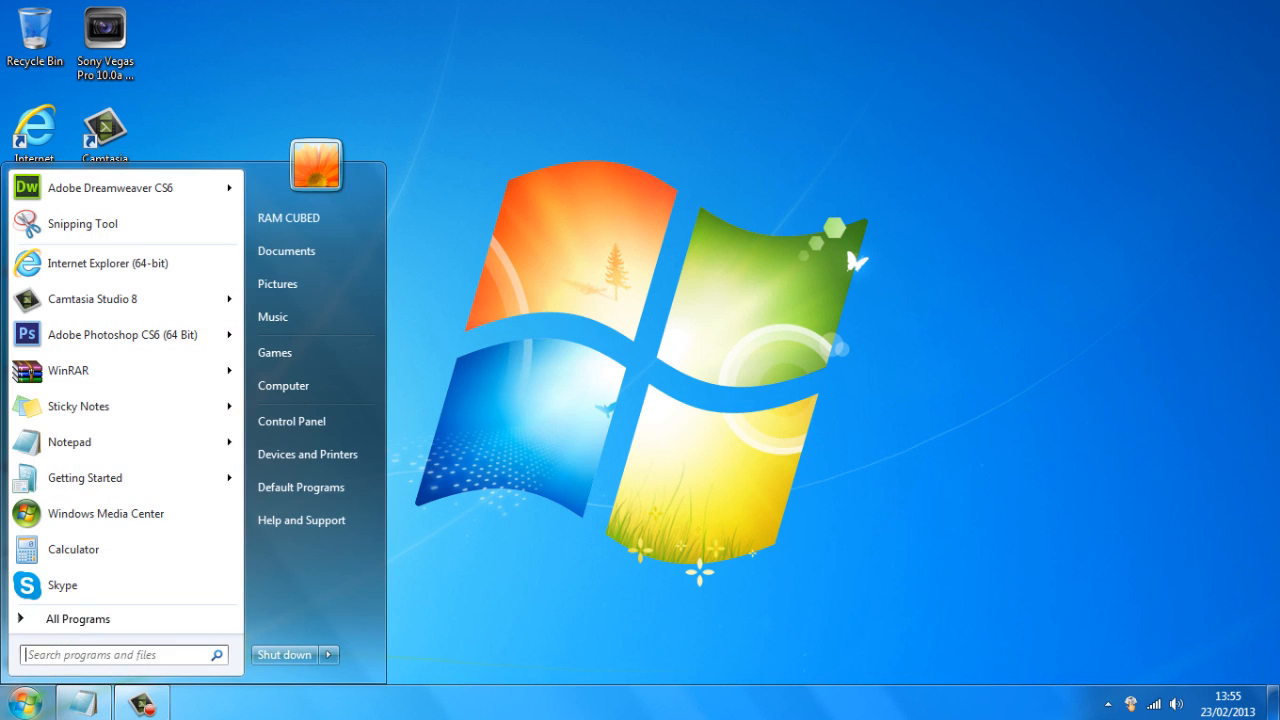
left_click(292, 420)
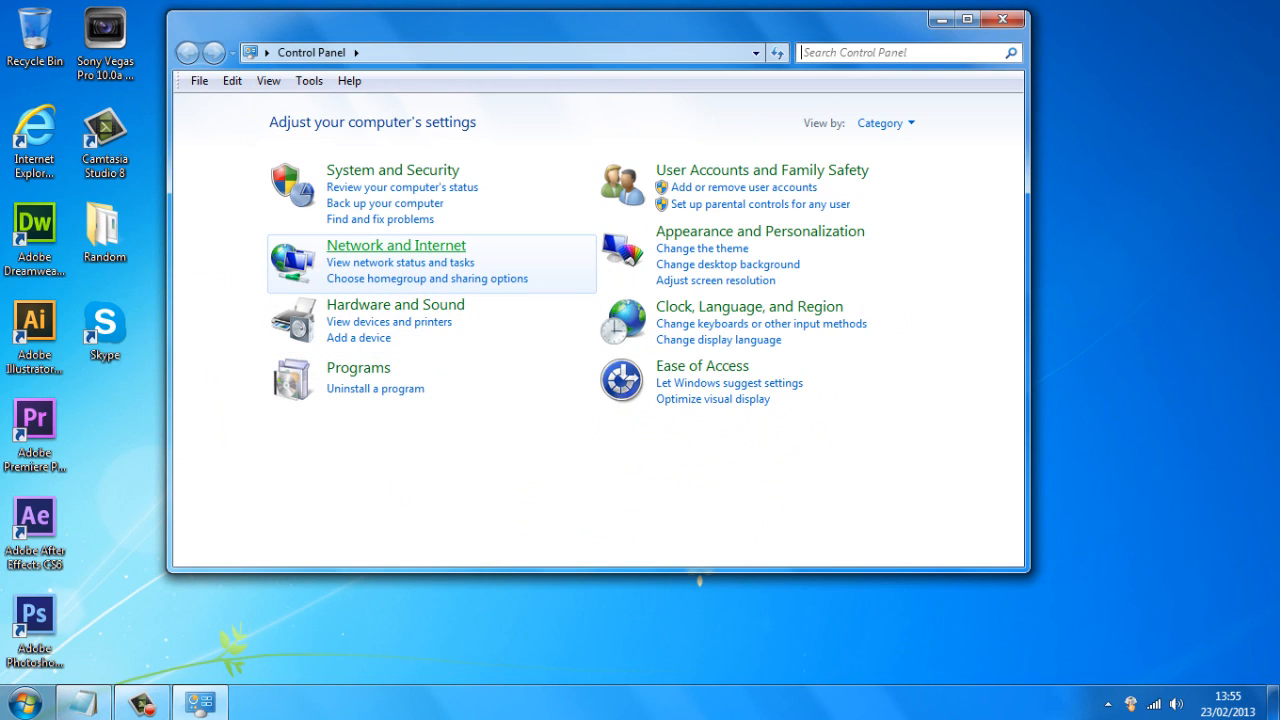
mouse_move(428, 278)
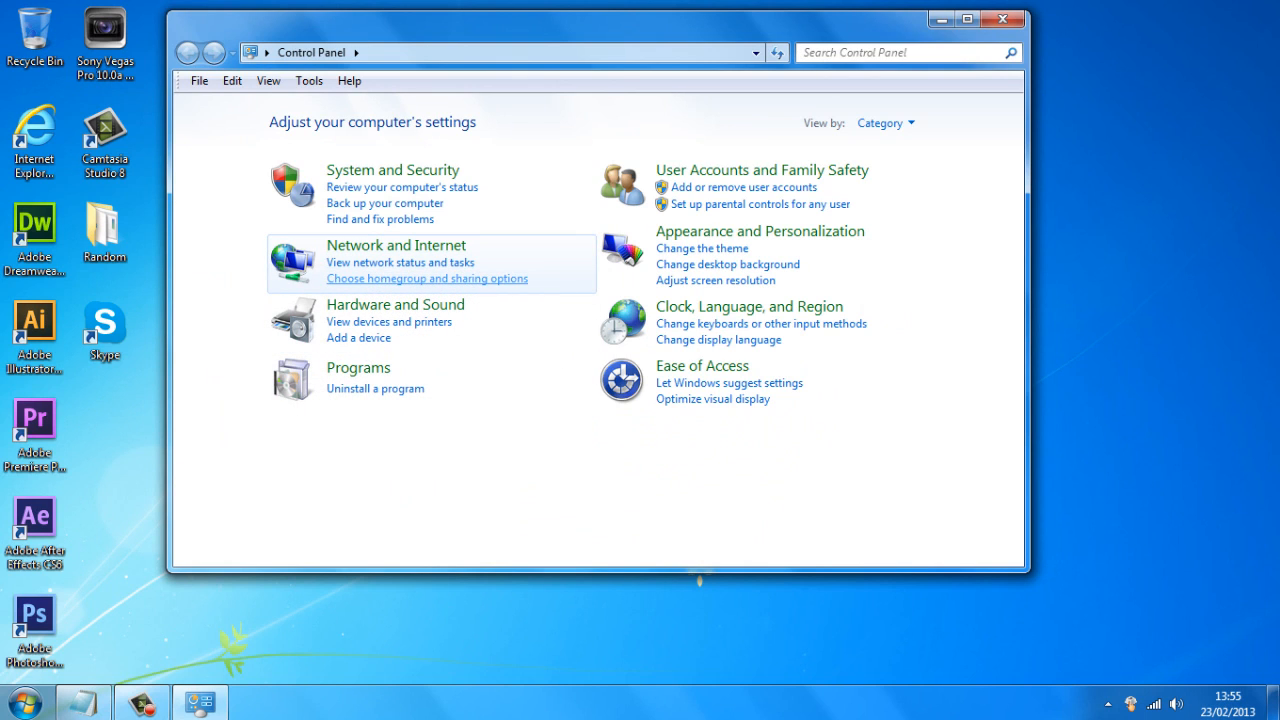
mouse_move(400, 262)
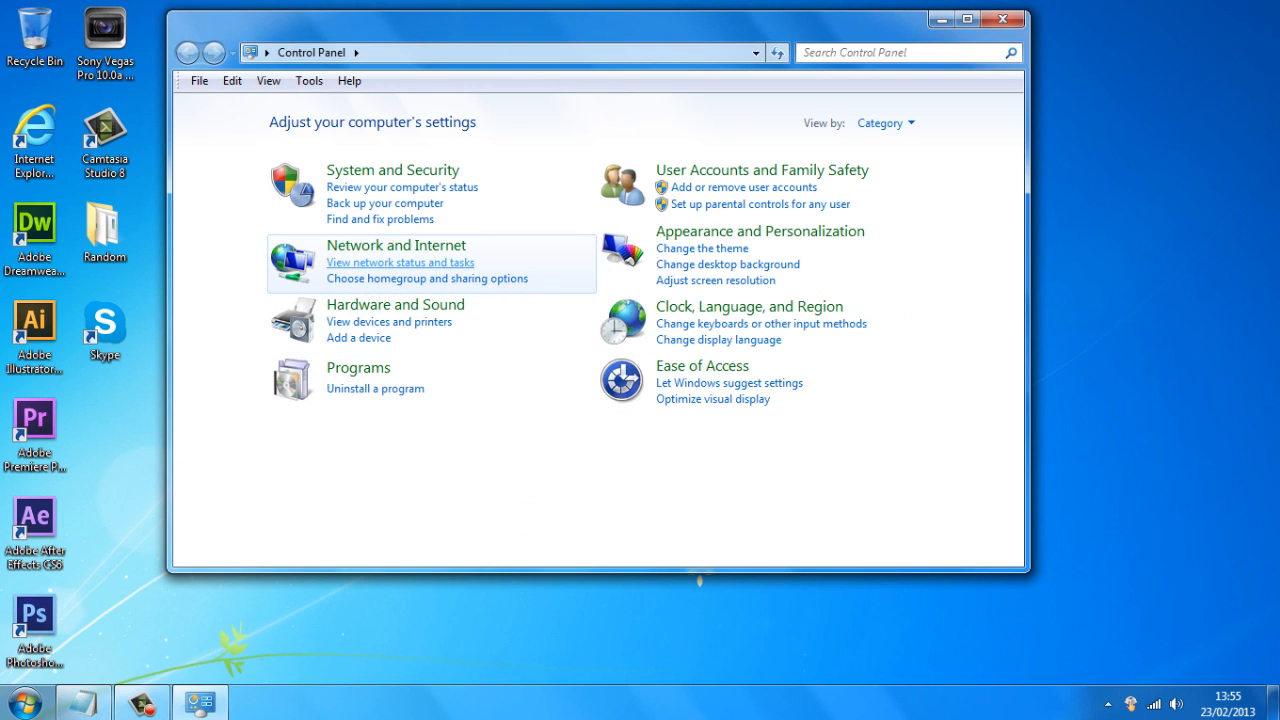
left_click(400, 262)
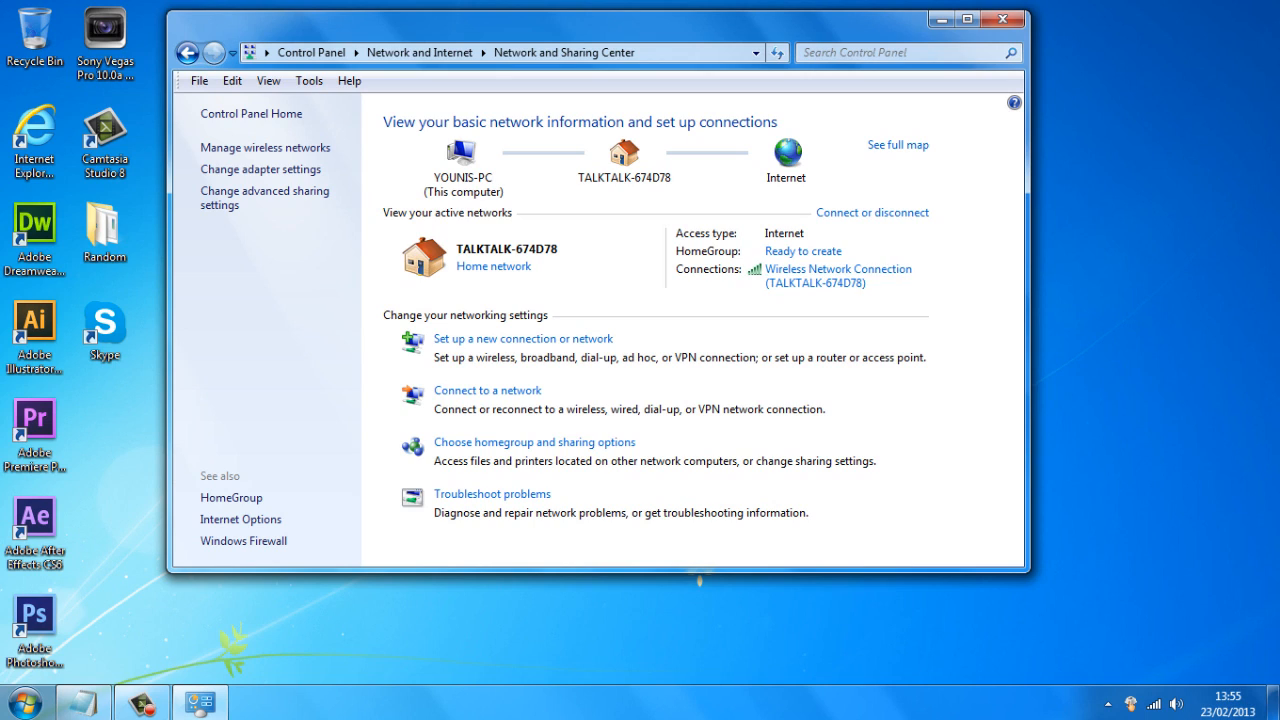
mouse_move(838, 276)
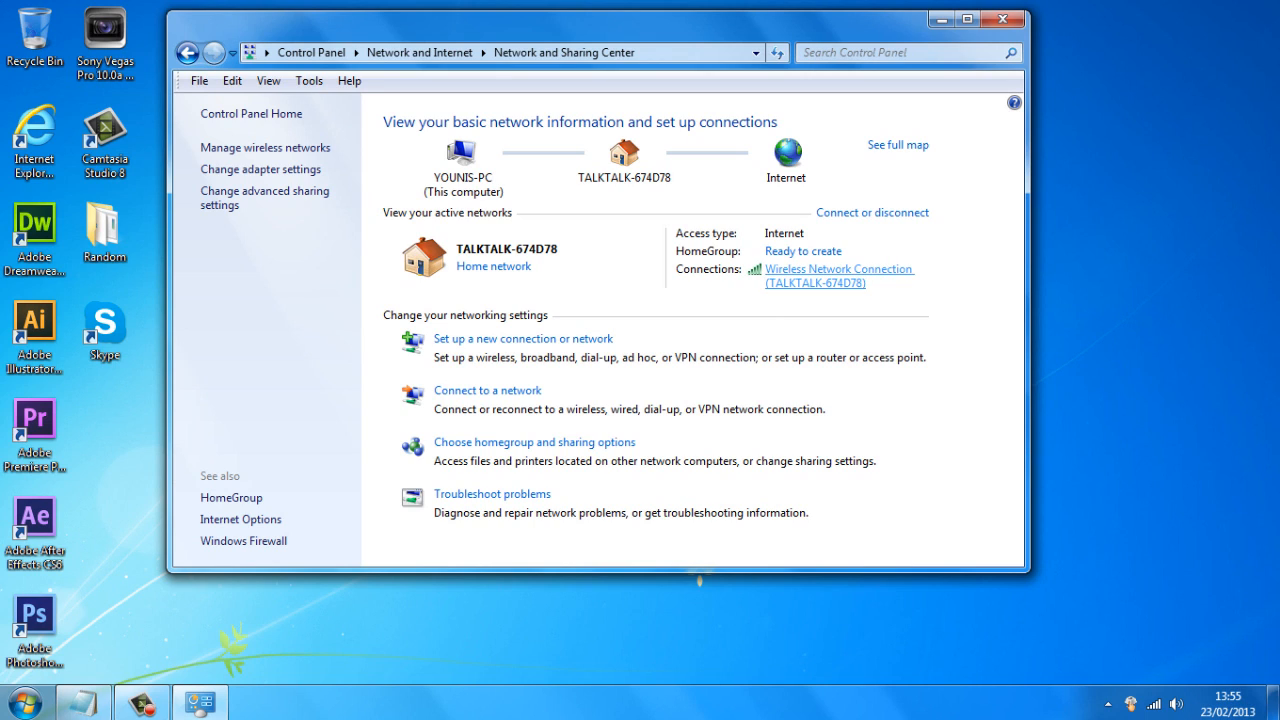
Bring up the TCP/IPv4 properties of the TALKTALK Wireless Network Connection.
left_click(838, 276)
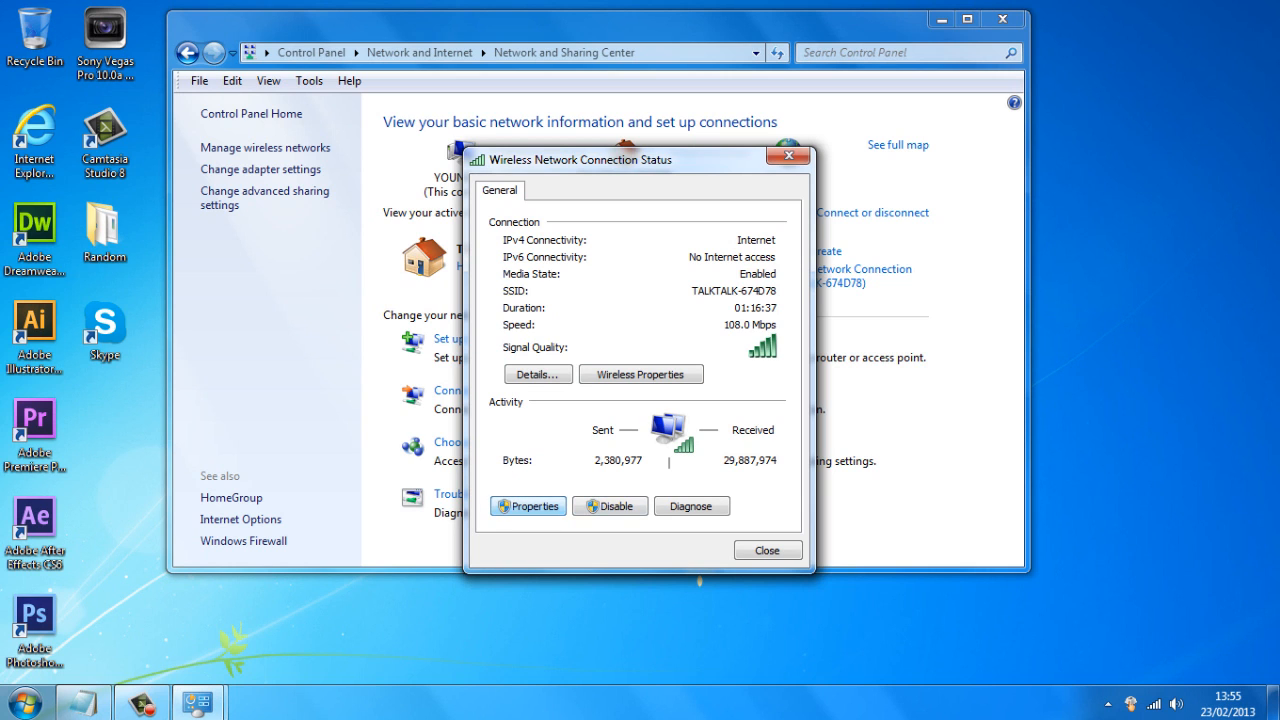
left_click(528, 504)
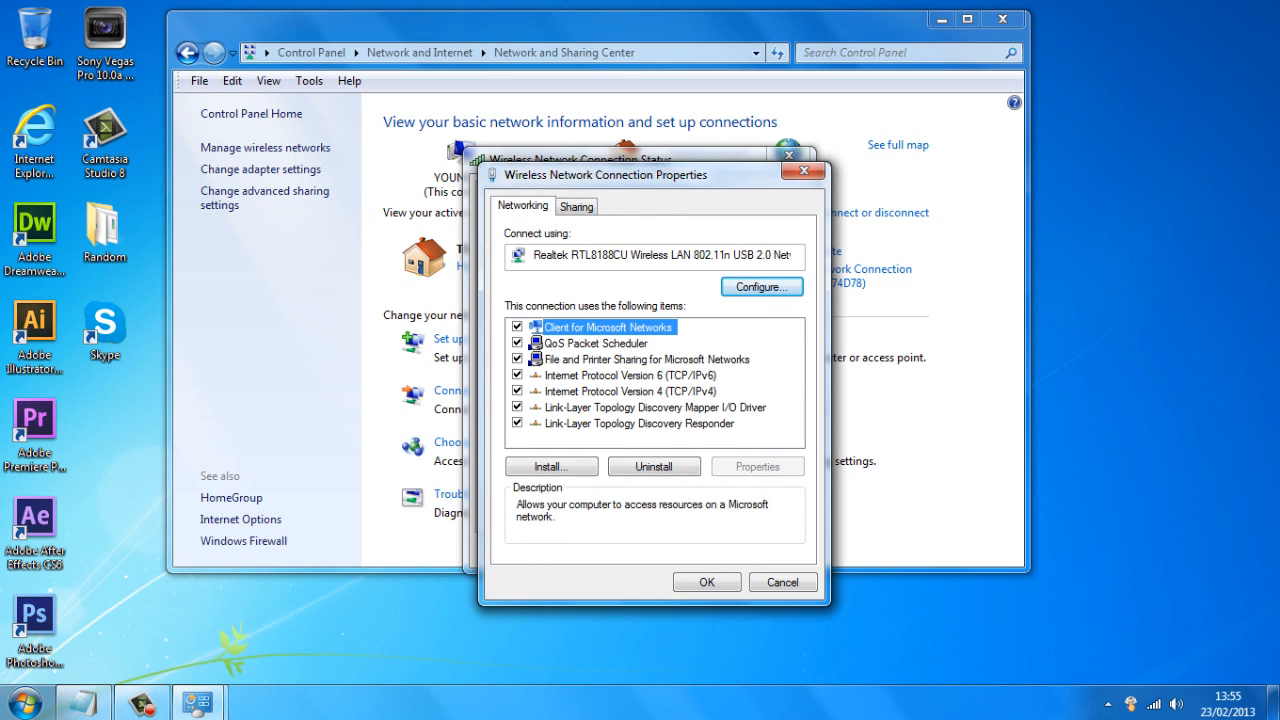
left_click(628, 390)
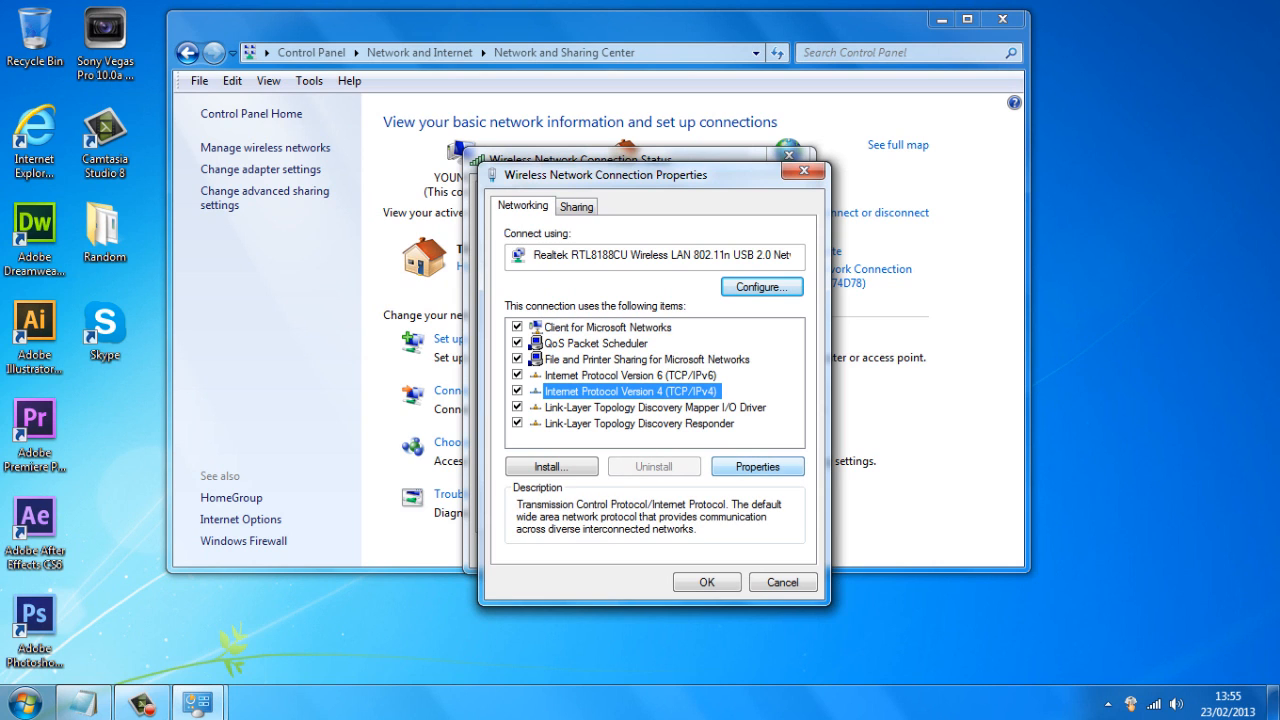
left_click(756, 466)
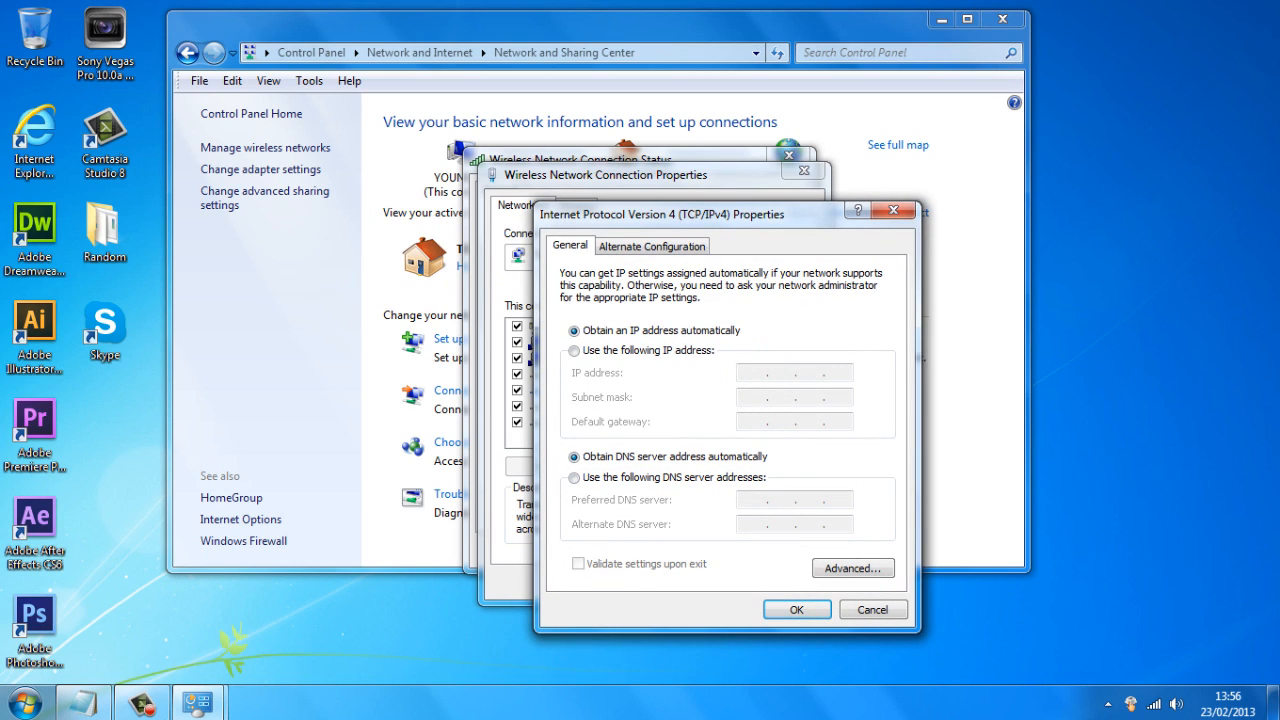
Enter preferred DNS 208.67.222.222 and alternate DNS 208.67.220.220 copied from the Notepad note.
left_click(574, 476)
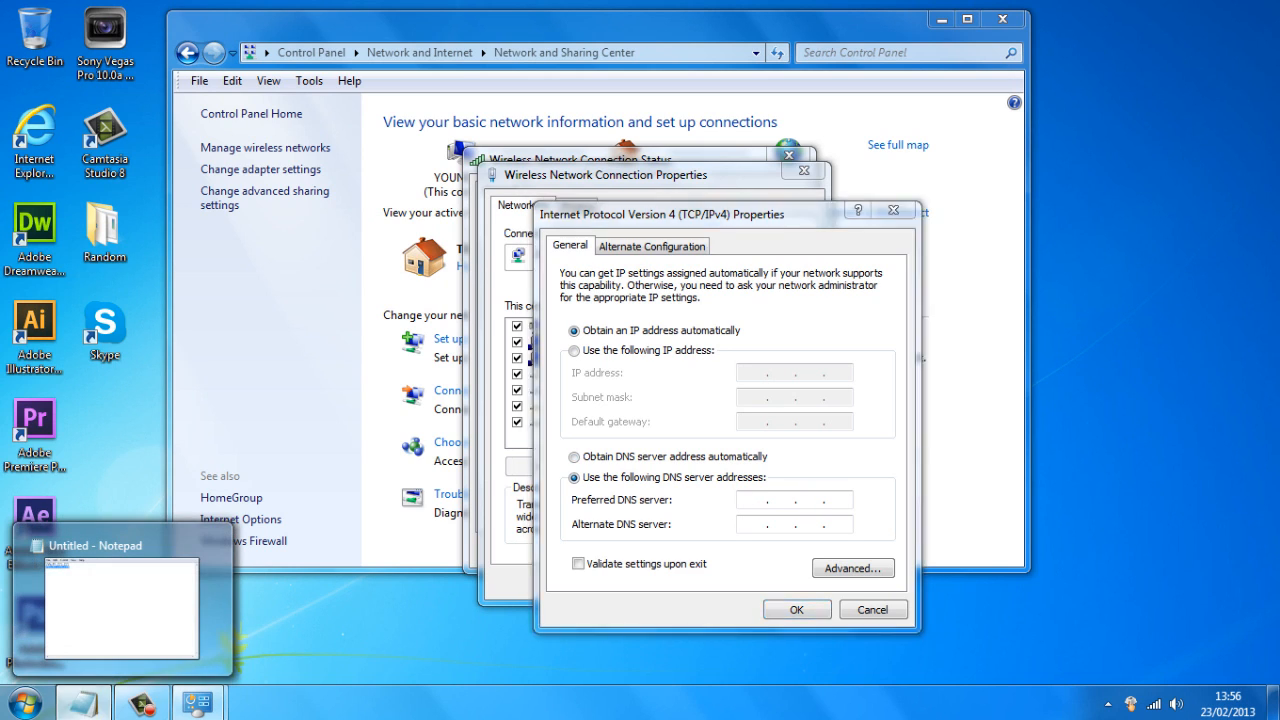
left_click(120, 544)
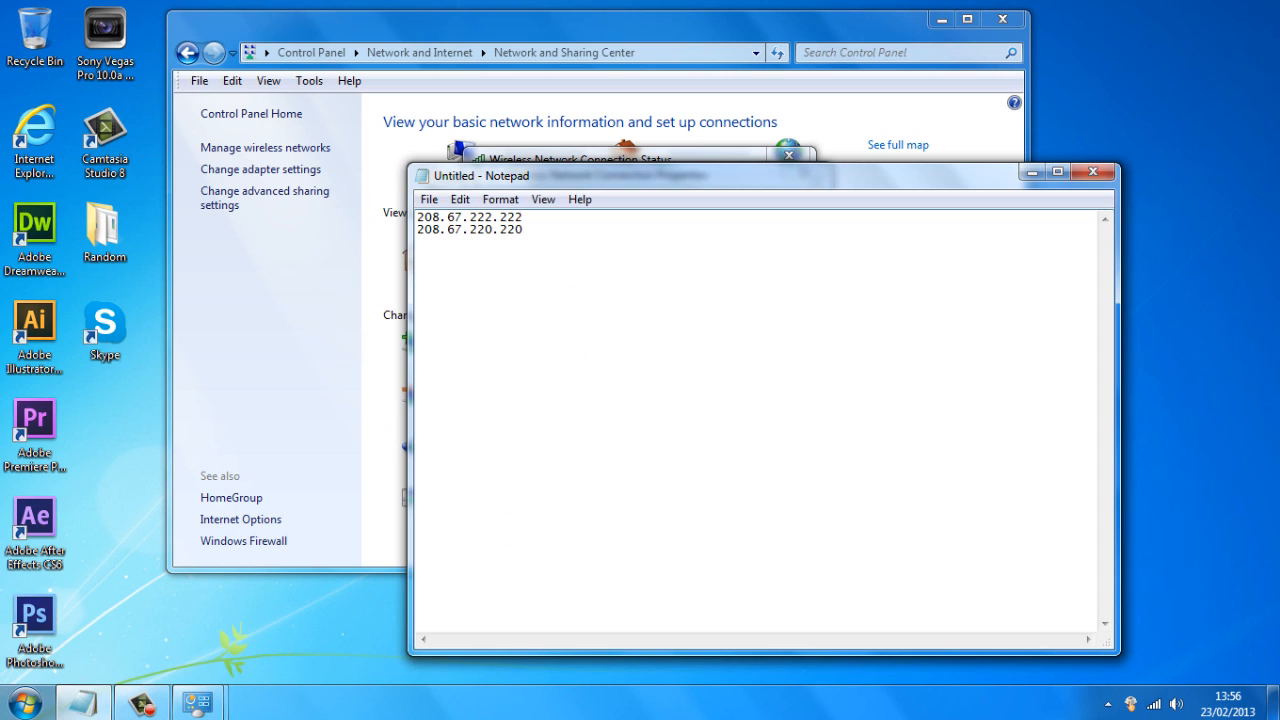
double_click(468, 216)
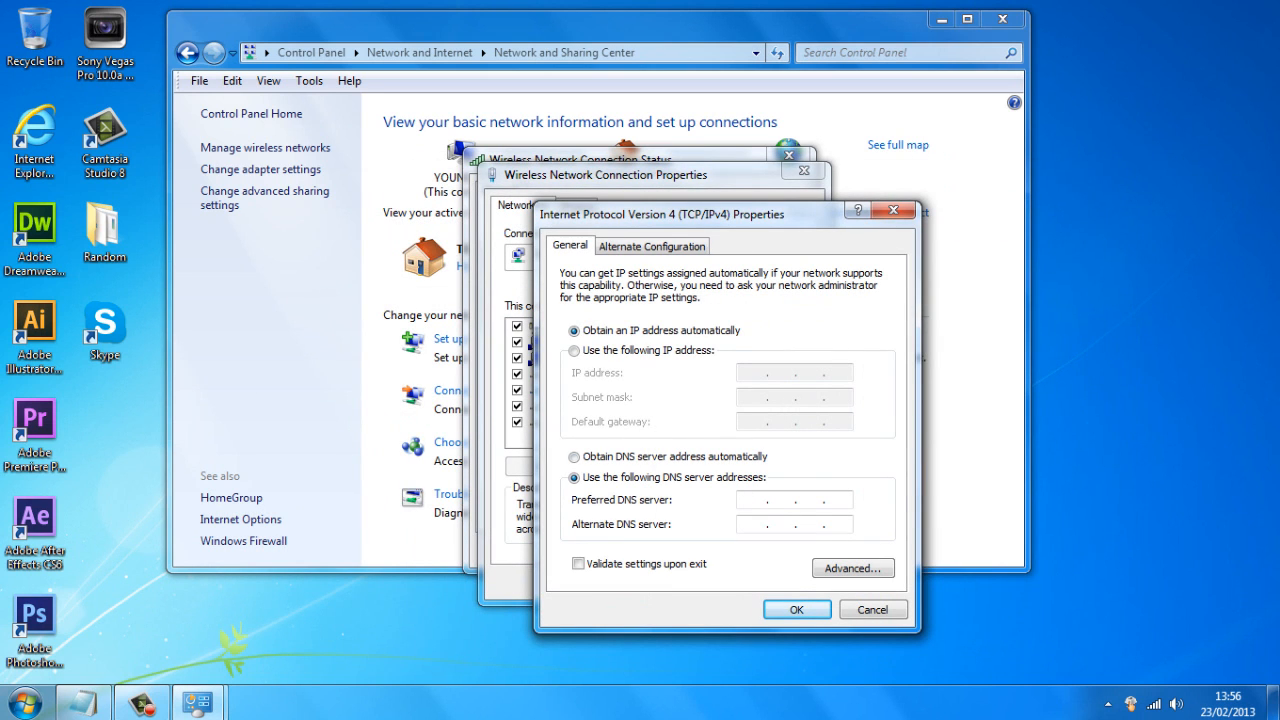
type("208.67.222.222")
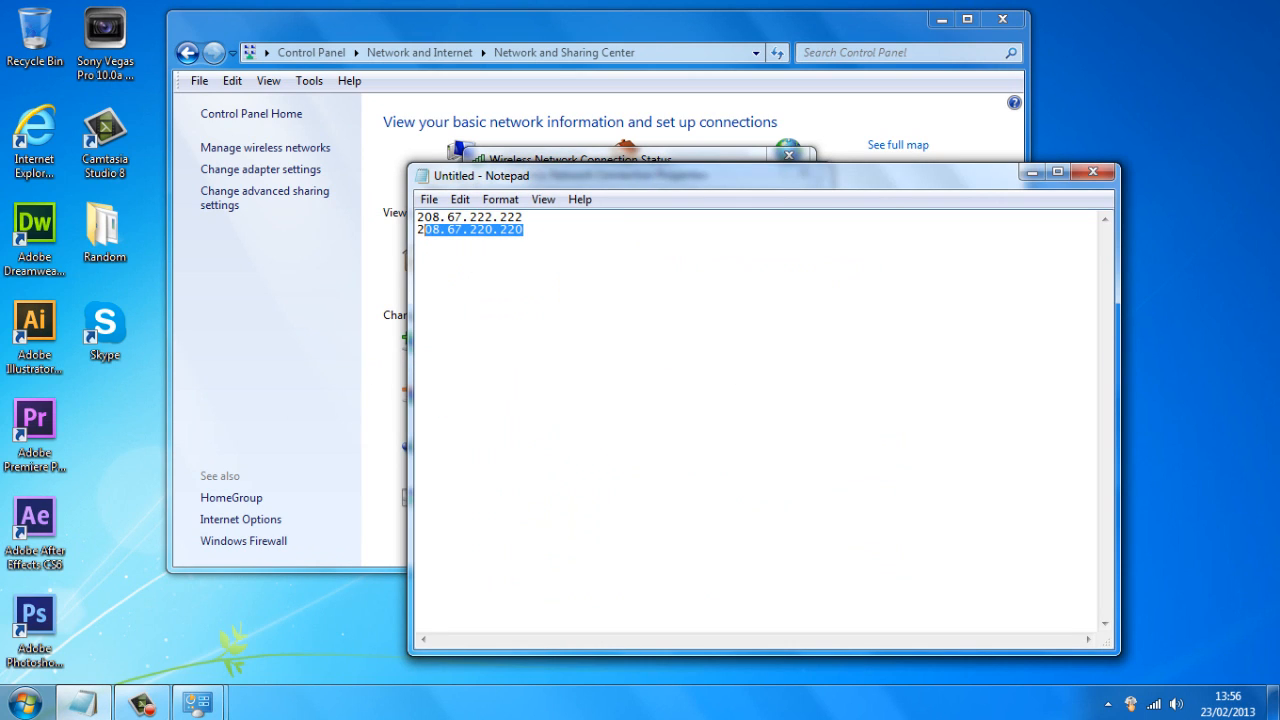
right_click(470, 228)
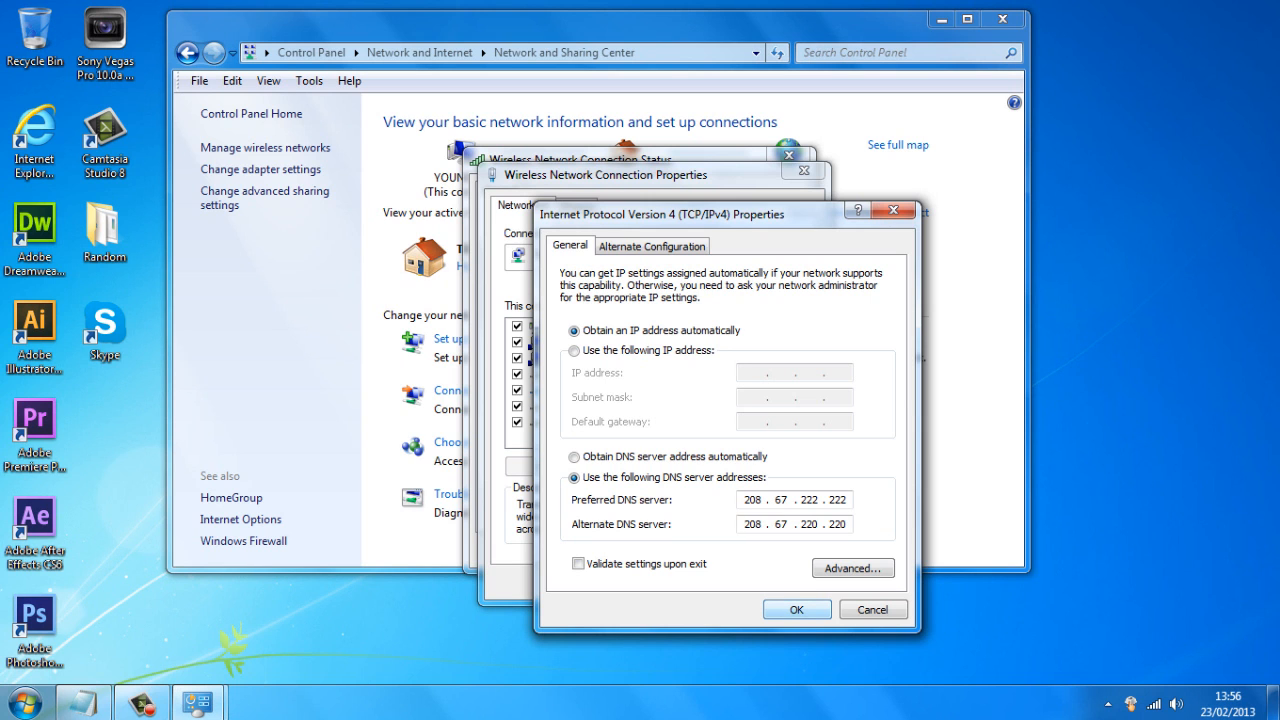
Confirm the new DNS settings and close the wireless connection properties.
left_click(796, 608)
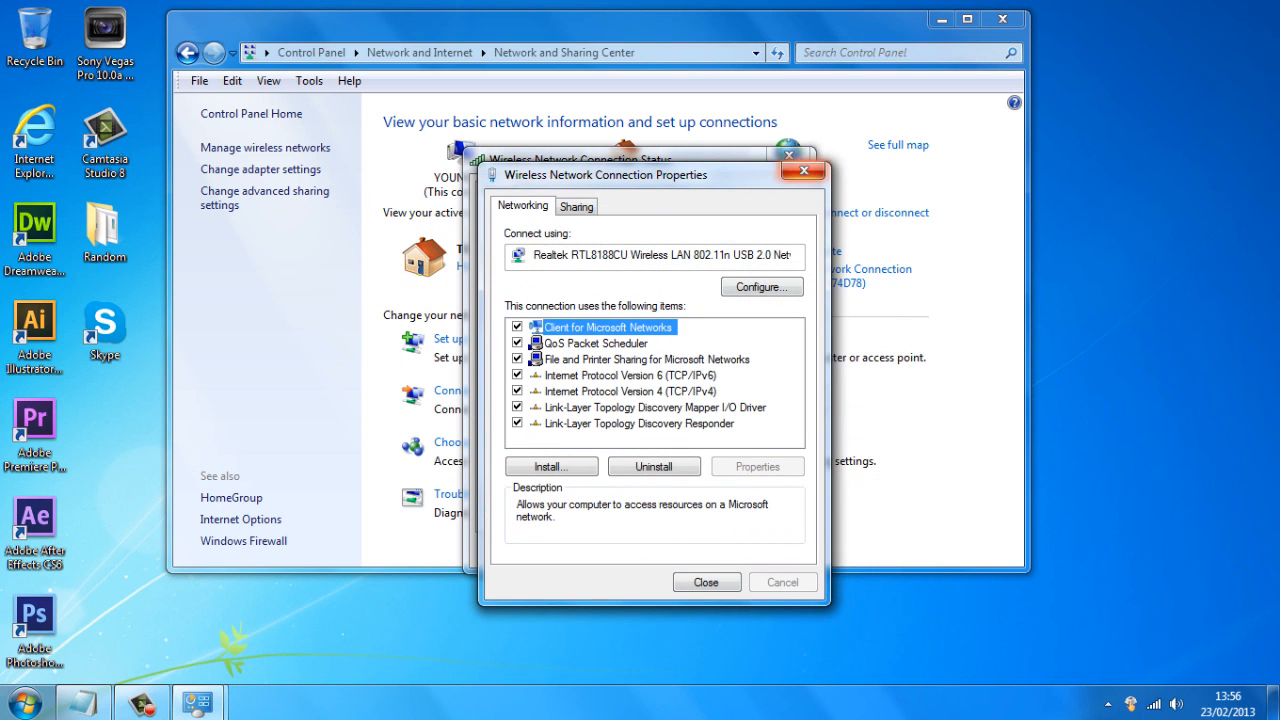
left_click(706, 580)
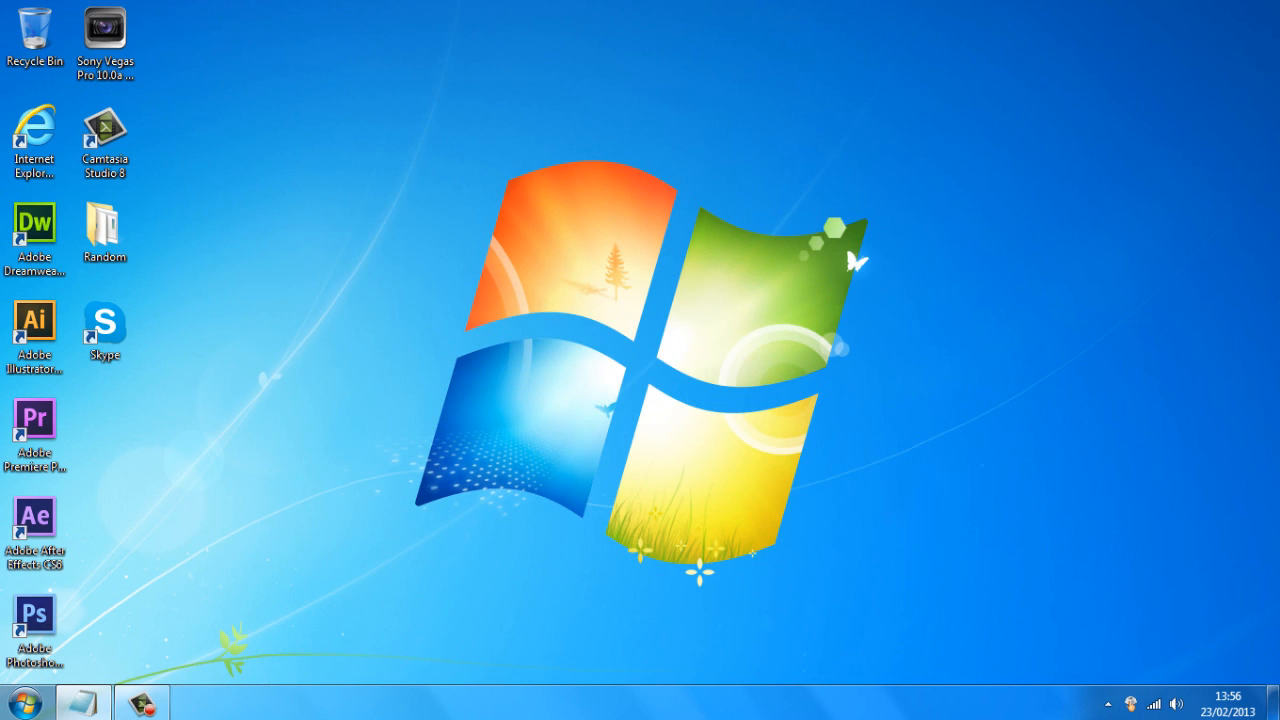